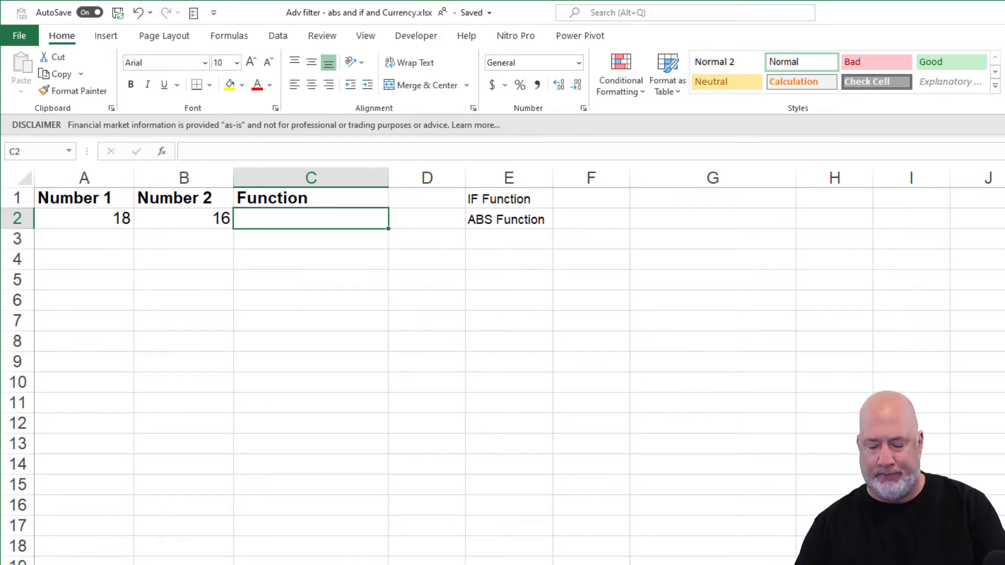
# Enter =IF((A2-B2)<=6,"yes","no") in C2, returning "yes"
pyautogui.write('=IF(A2-')
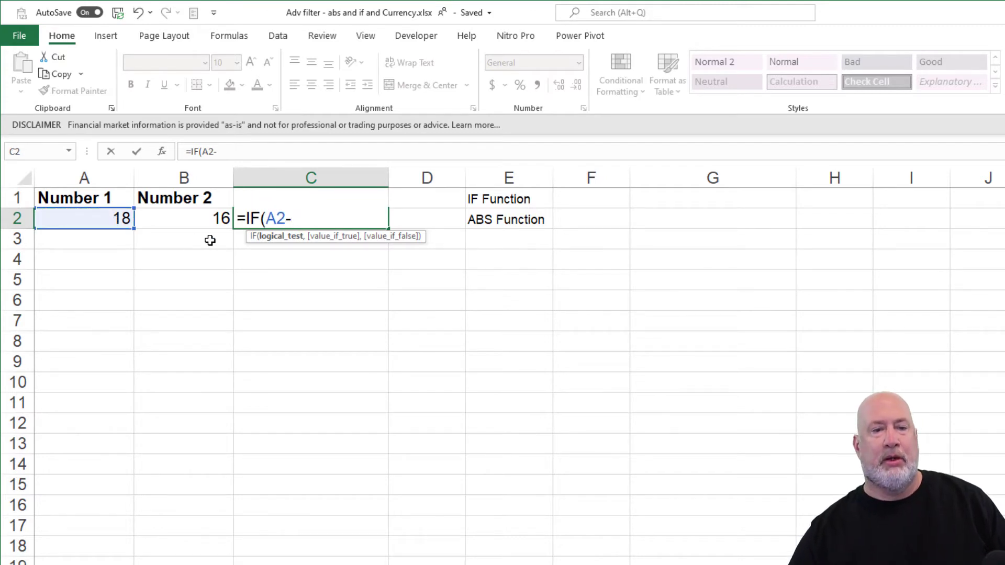
pyautogui.click(184, 219)
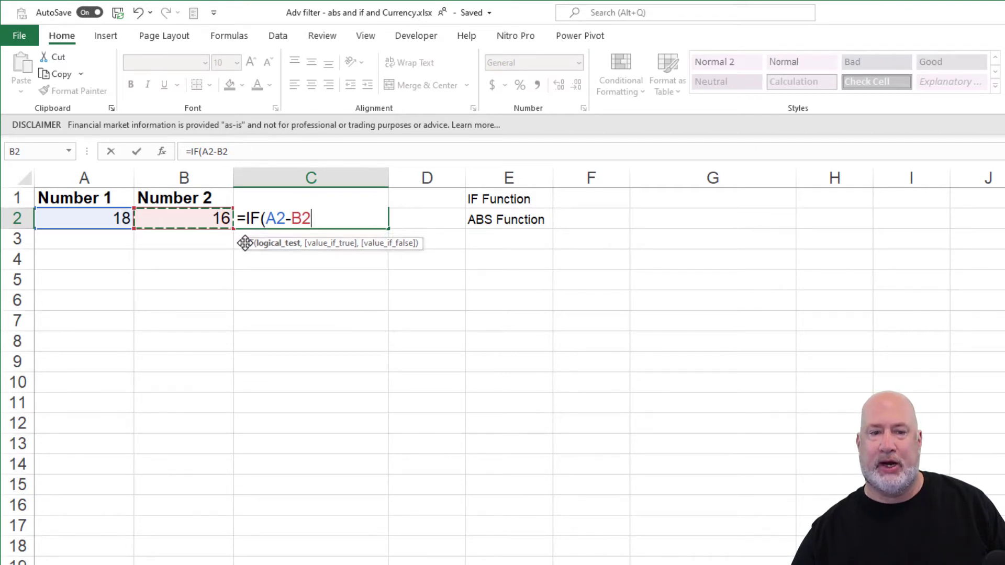
pyautogui.moveTo(241, 295)
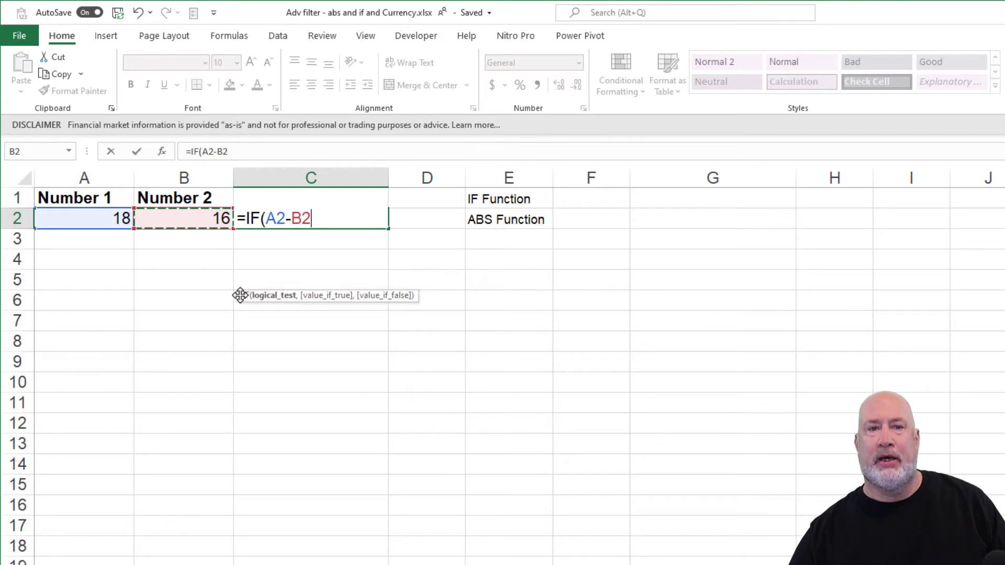
pyautogui.moveTo(421, 242)
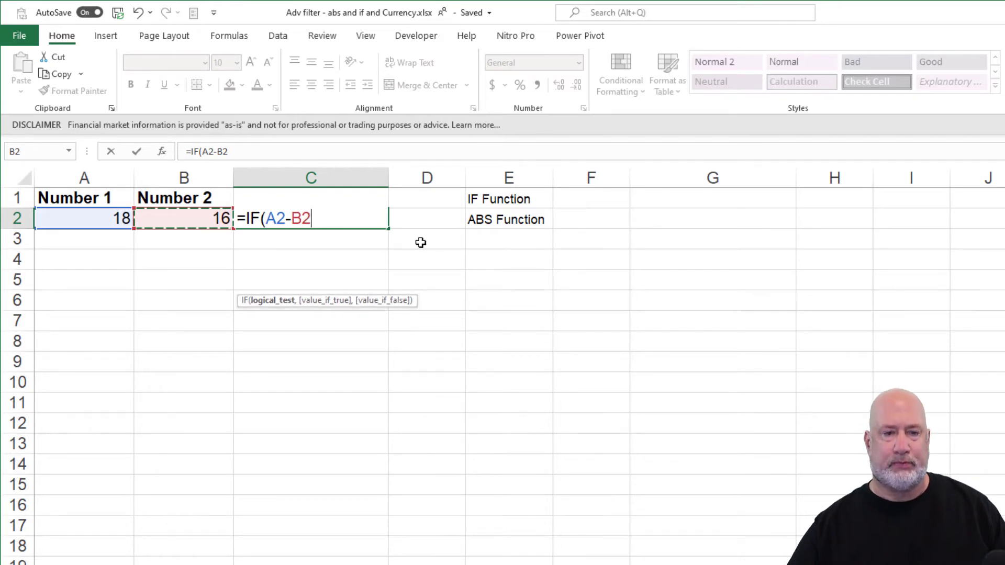
pyautogui.moveTo(260, 233)
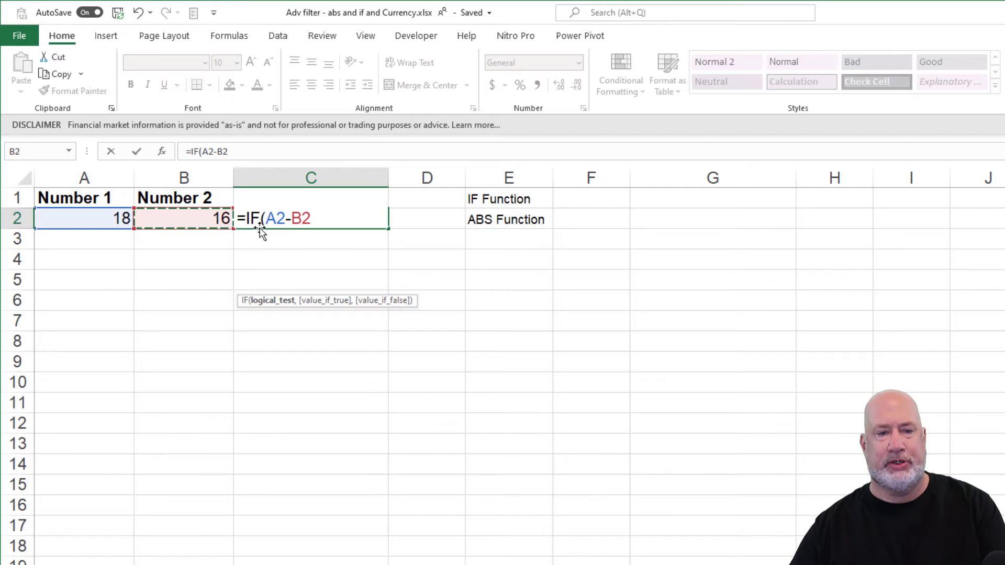
pyautogui.write('(')
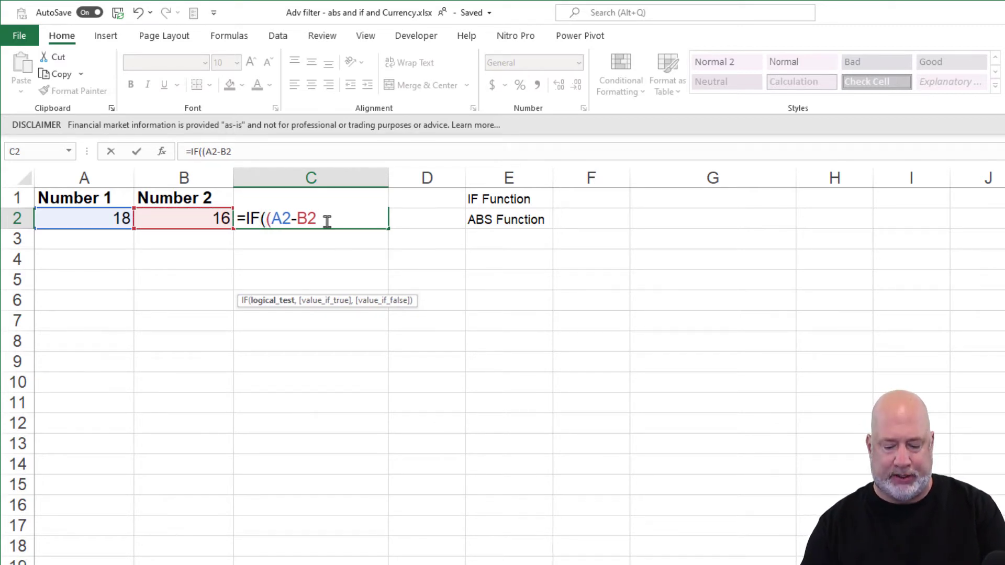
pyautogui.write(')')
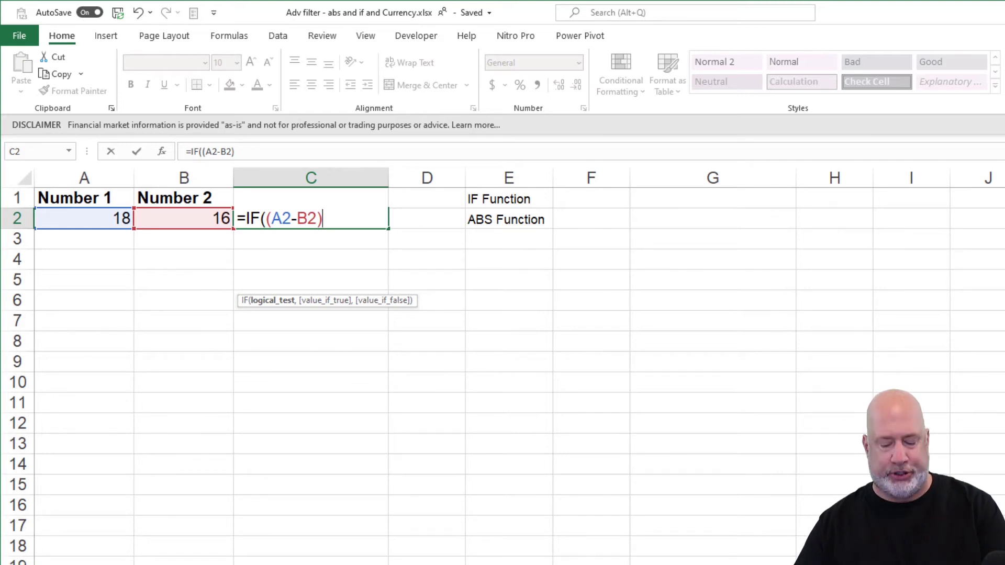
pyautogui.write('<=')
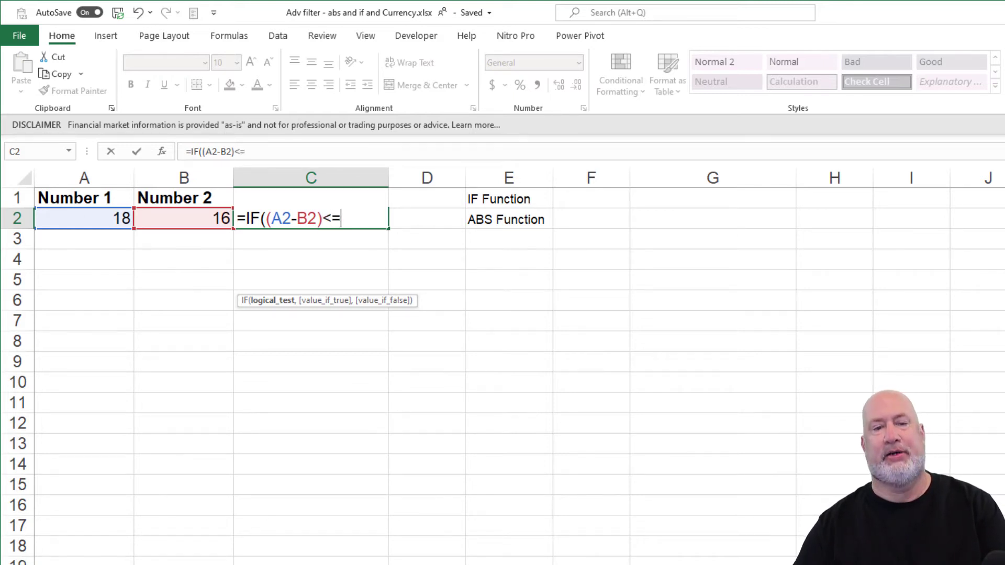
pyautogui.write('6')
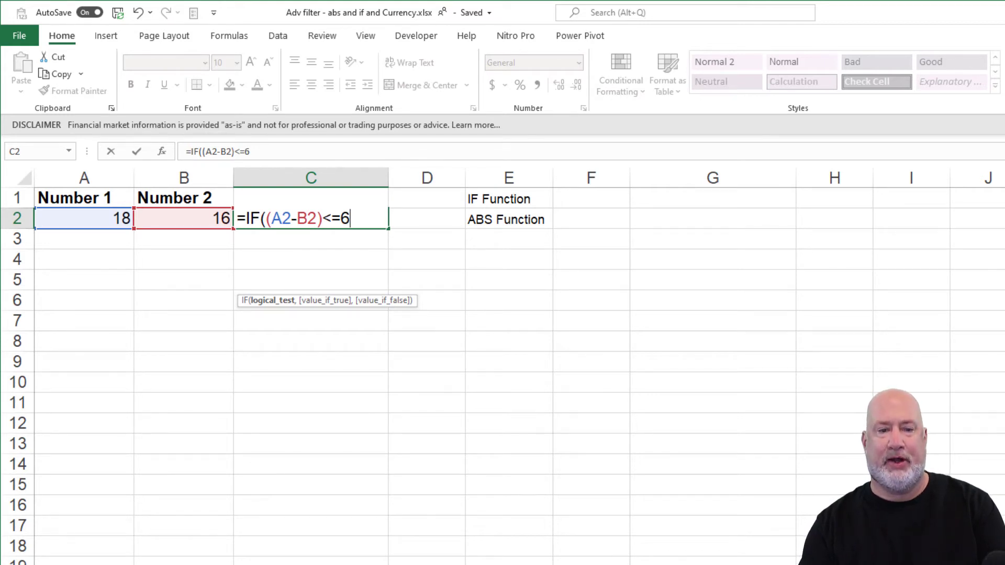
pyautogui.write(',')
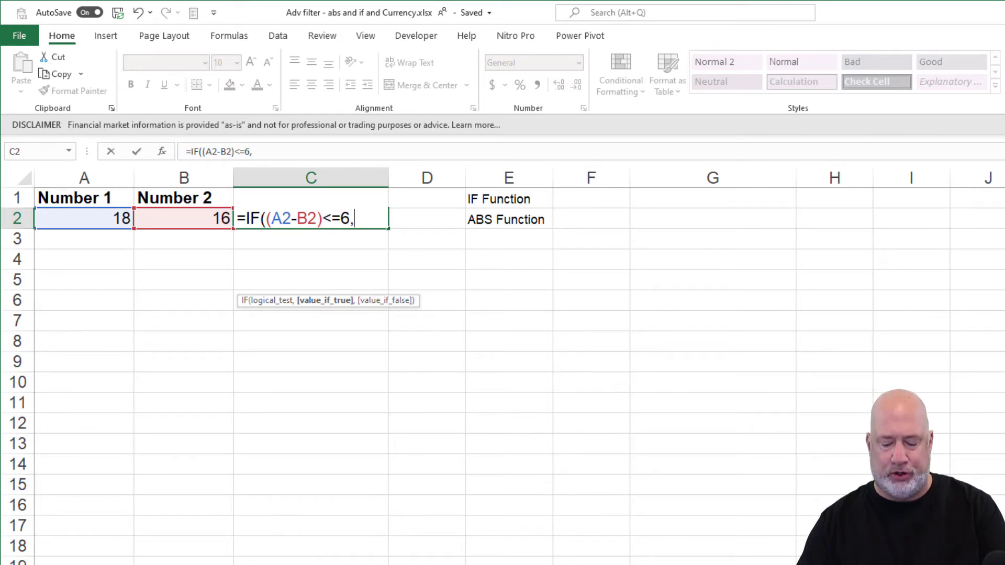
pyautogui.write('"yes"')
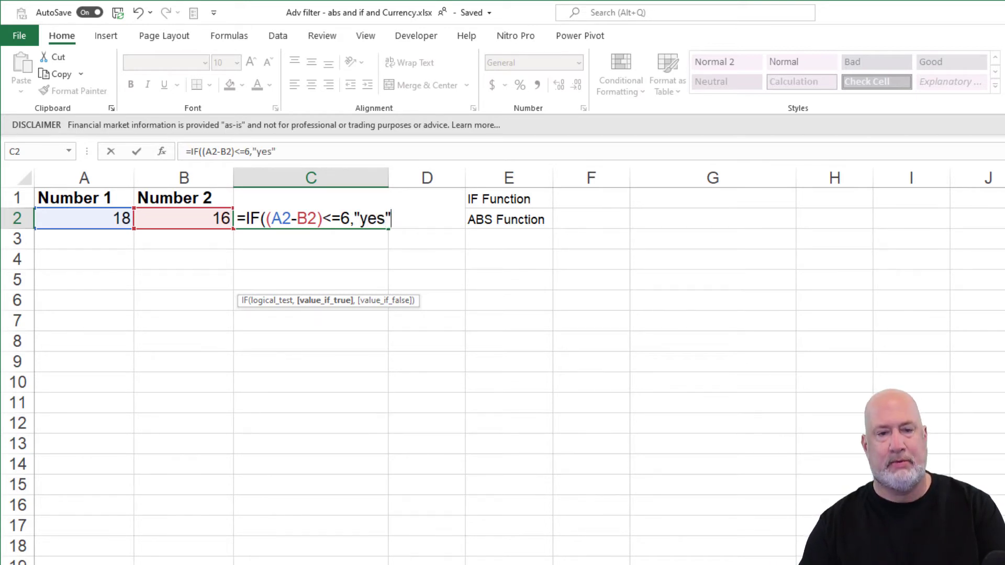
pyautogui.write(',"')
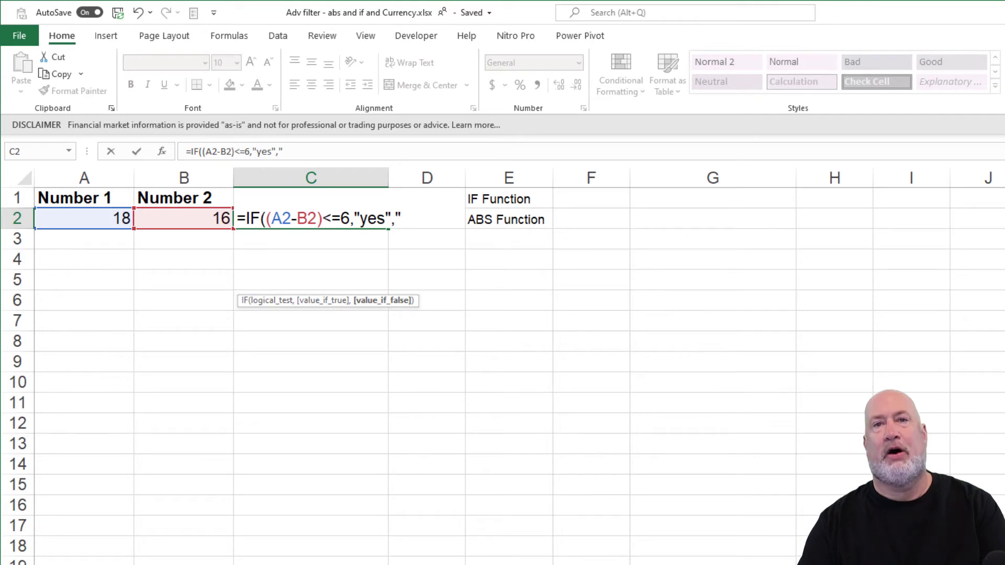
pyautogui.write('no")')
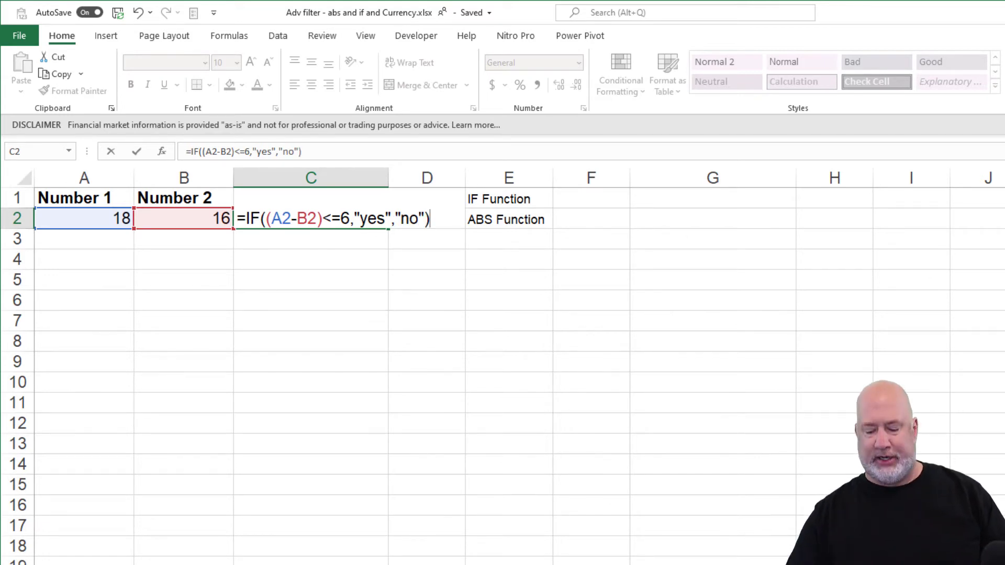
pyautogui.press('Enter')
pyautogui.write('Function')
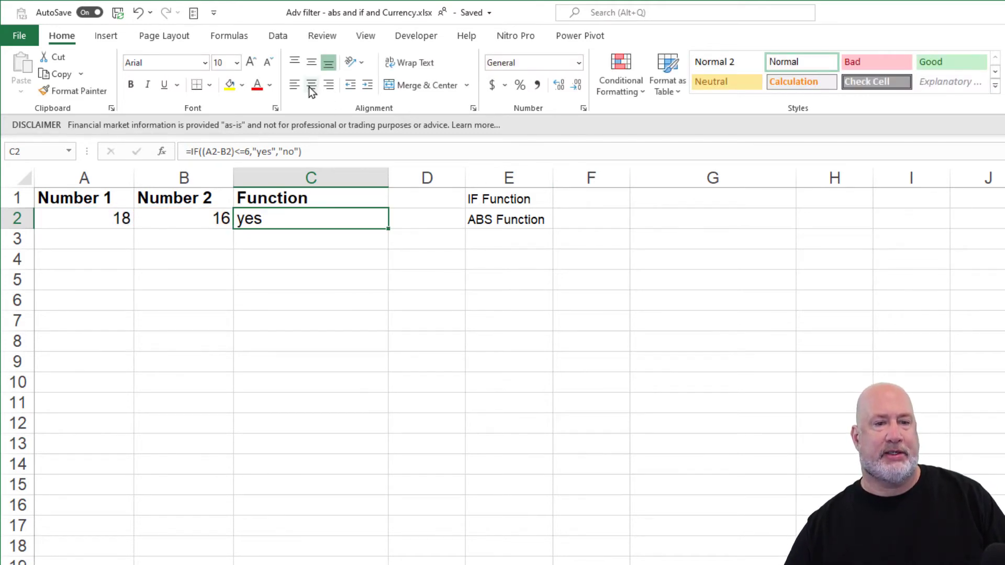
# Center C2 and try Number 2 values 12, 11 and 16 in B2
pyautogui.click(310, 85)
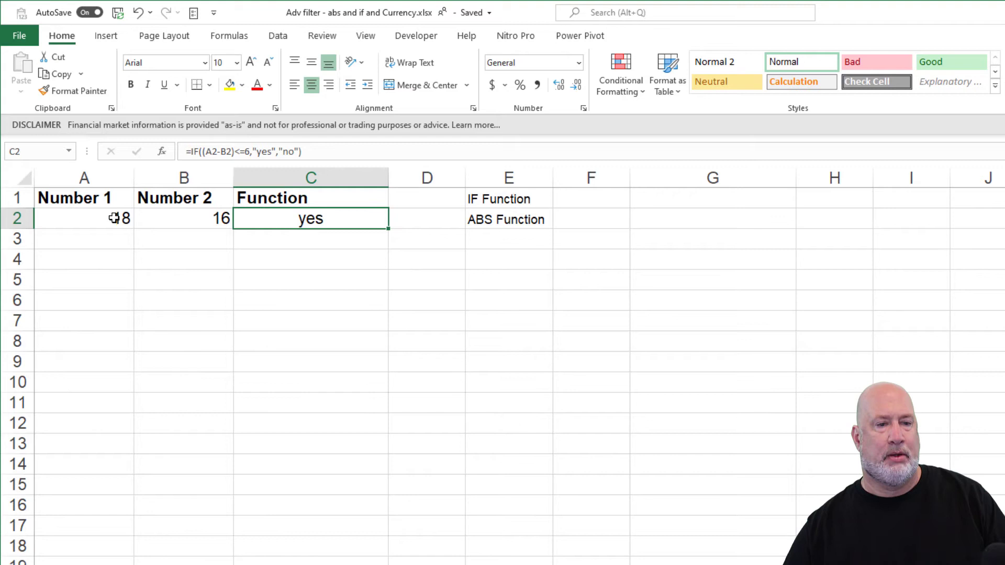
pyautogui.click(184, 219)
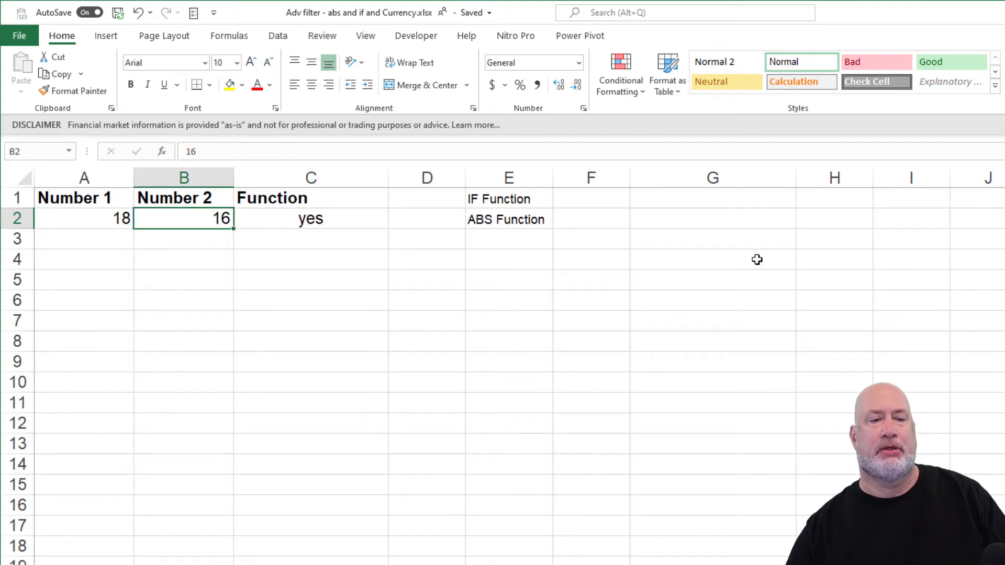
pyautogui.write('12')
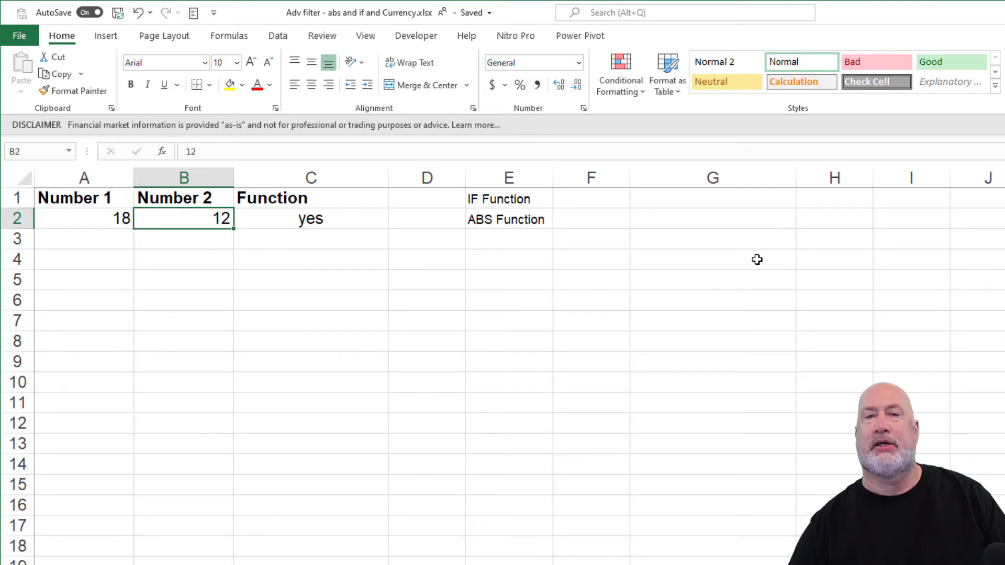
pyautogui.write('11')
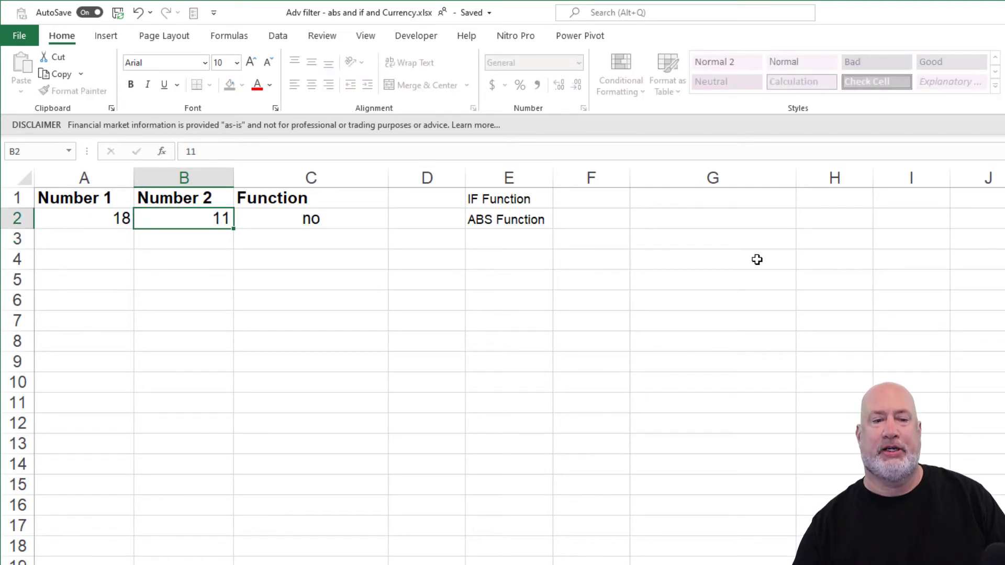
pyautogui.write('16')
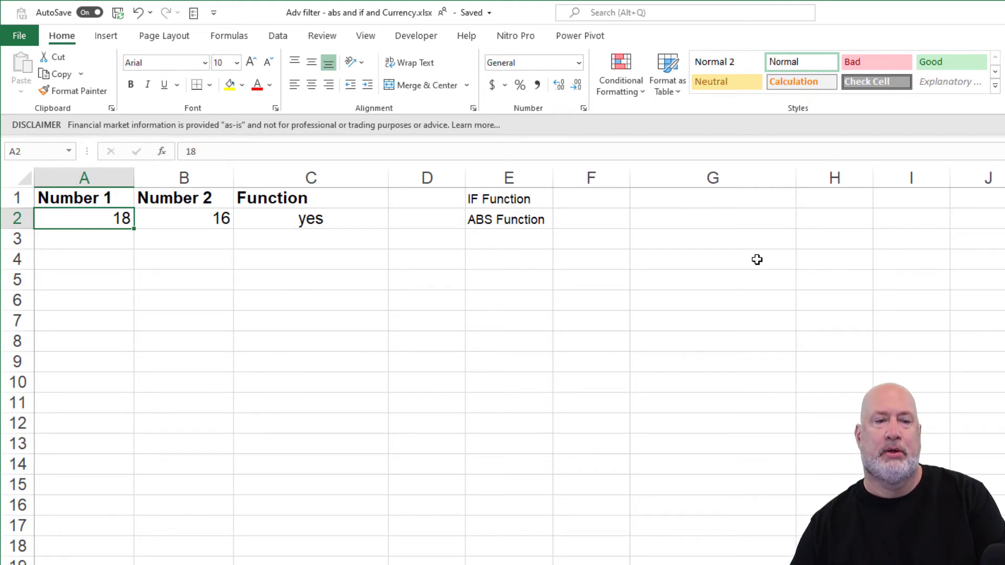
# Change Number 1 to 10 then 9 and review the IF formula in C2
pyautogui.write('10')
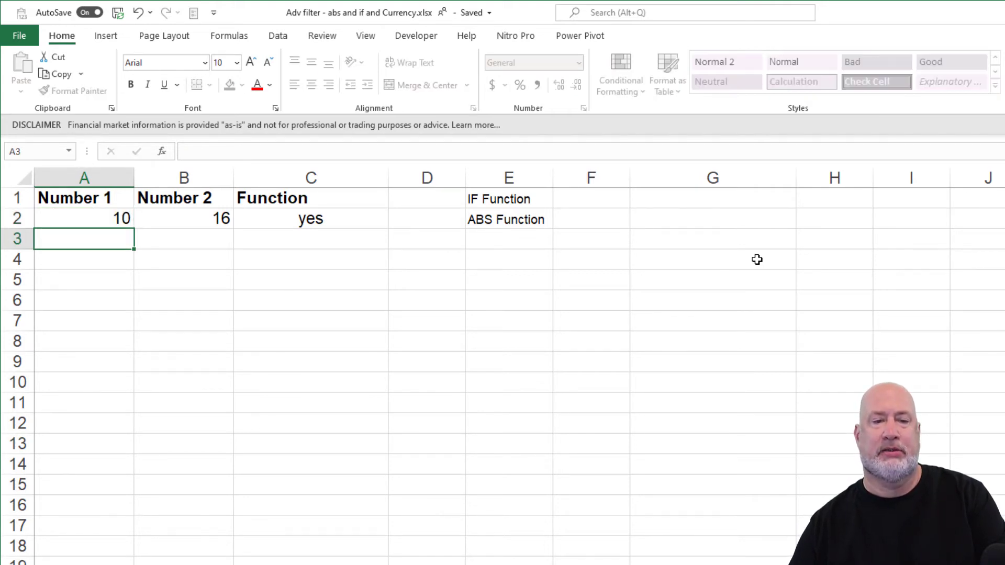
pyautogui.click(84, 219)
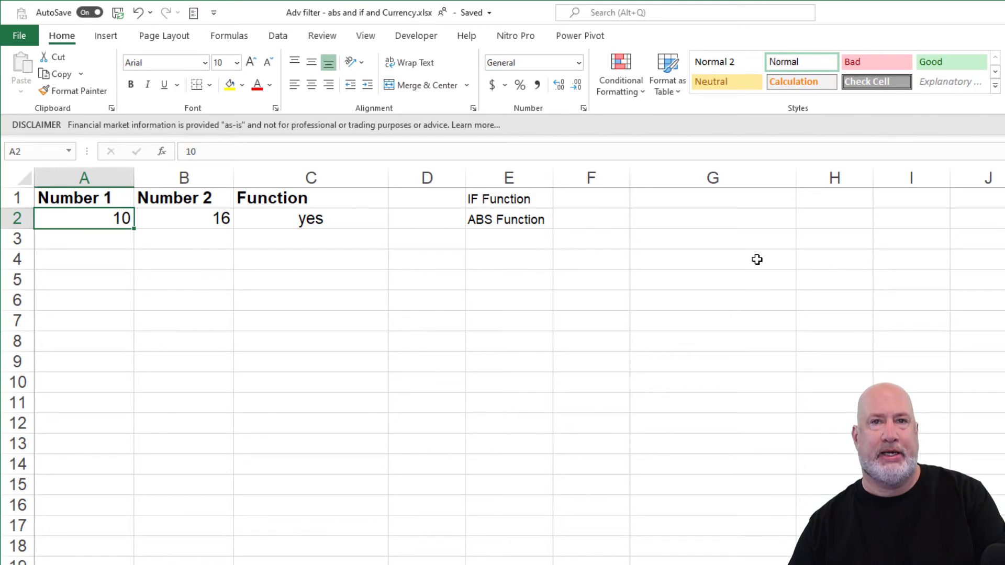
pyautogui.doubleClick(84, 218)
pyautogui.write('9')
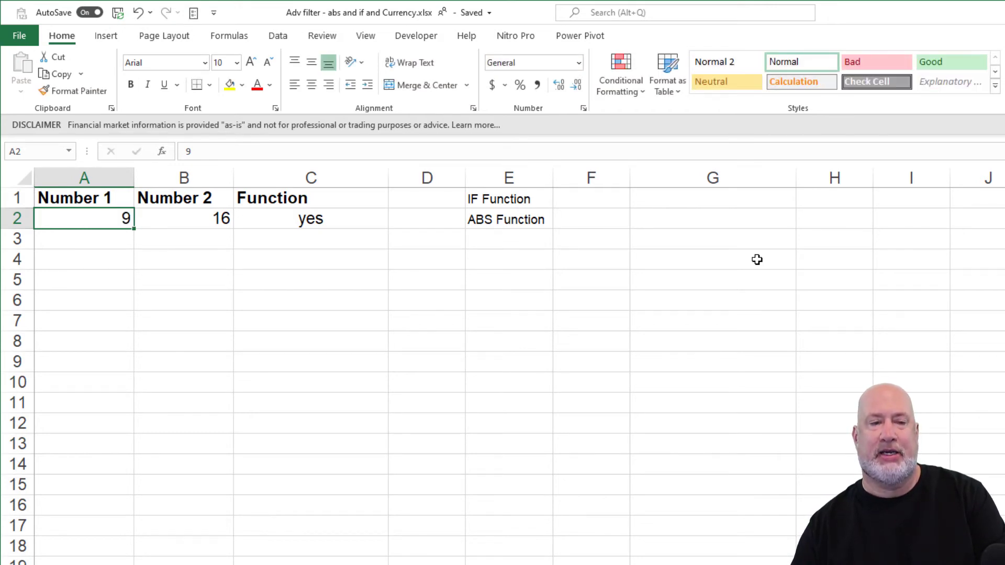
pyautogui.click(311, 219)
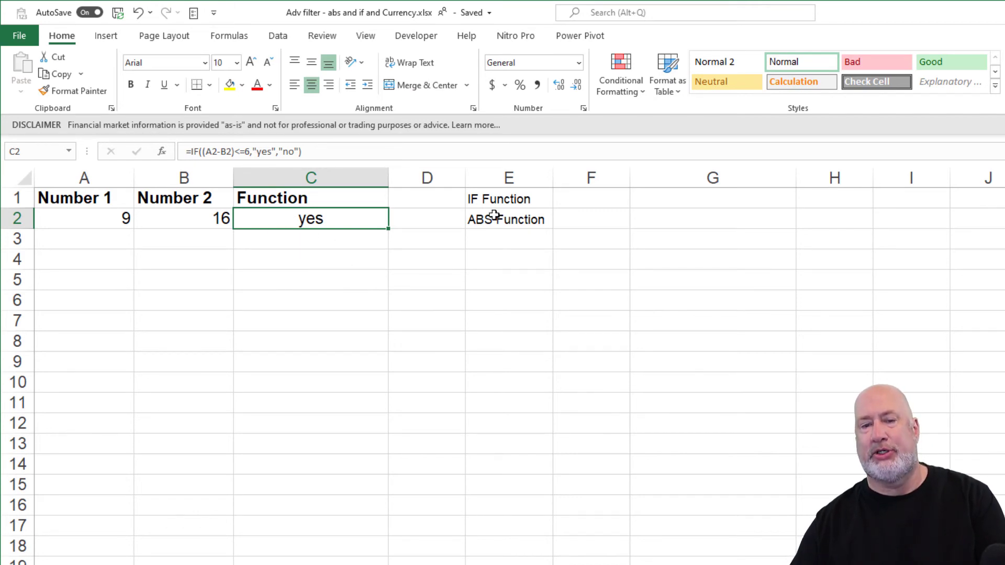
# Enter =ABS(-3) in E5, -20 in E6 and =ABS(E6) in E7
pyautogui.click(509, 219)
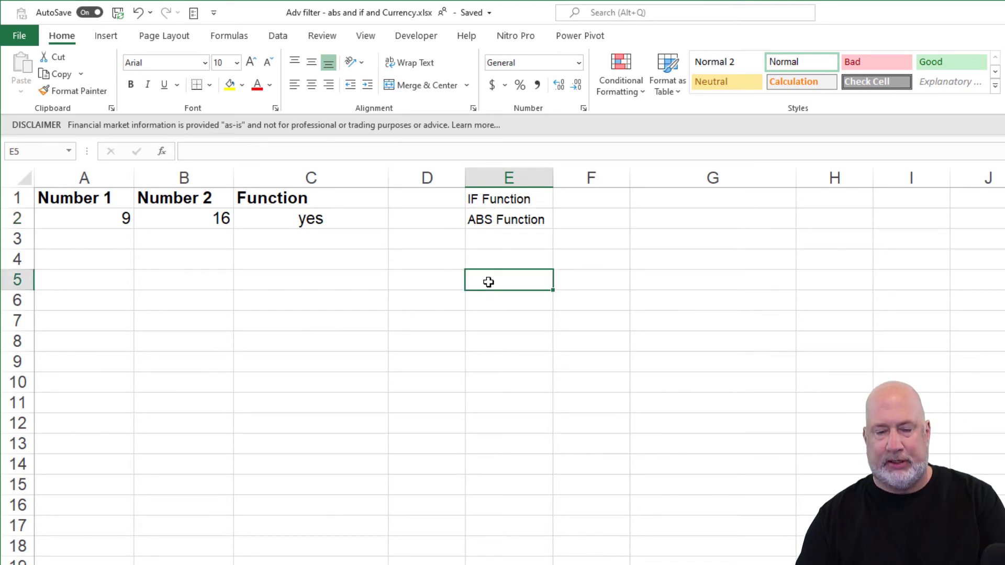
pyautogui.write('=ABS(')
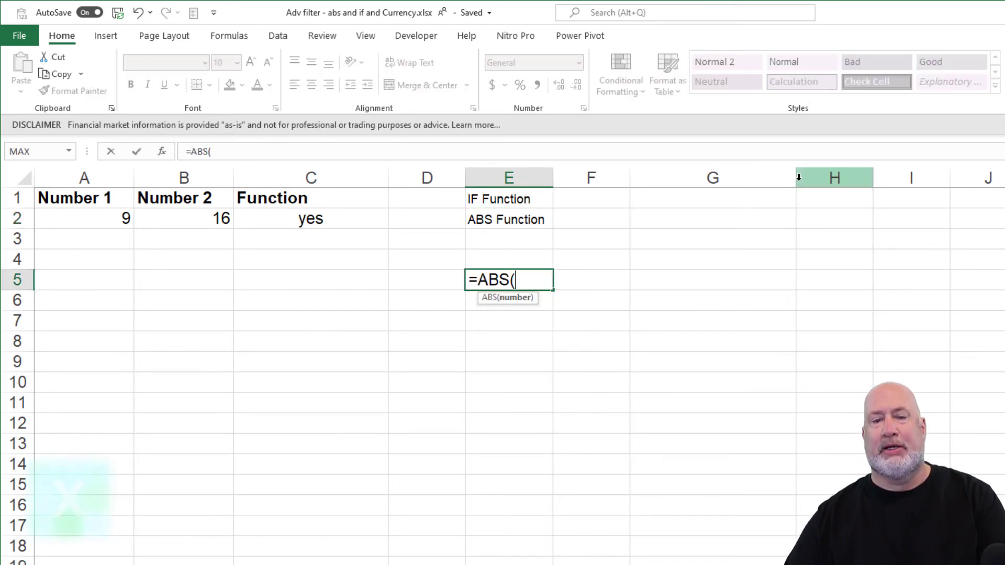
pyautogui.write('-3')
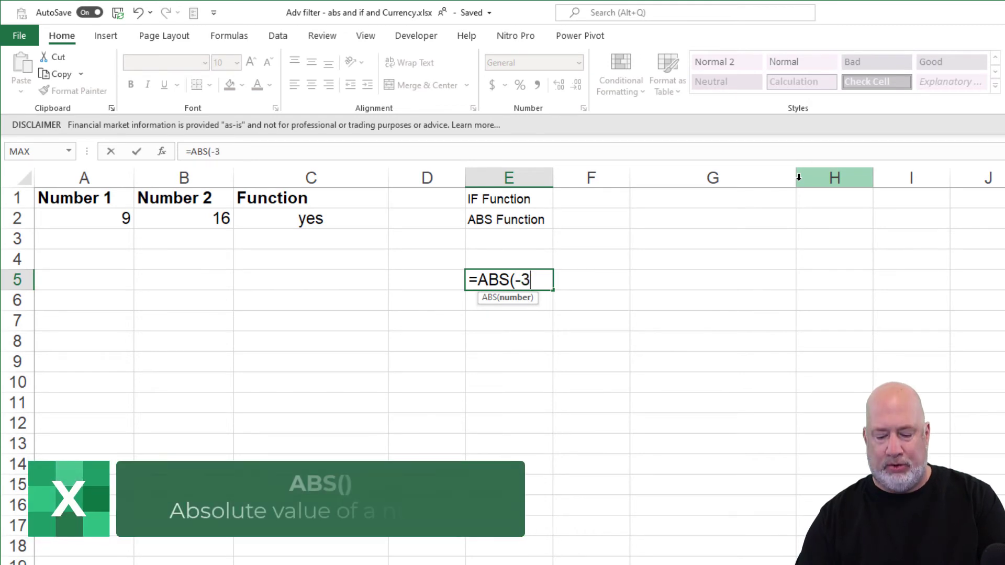
pyautogui.write(')')
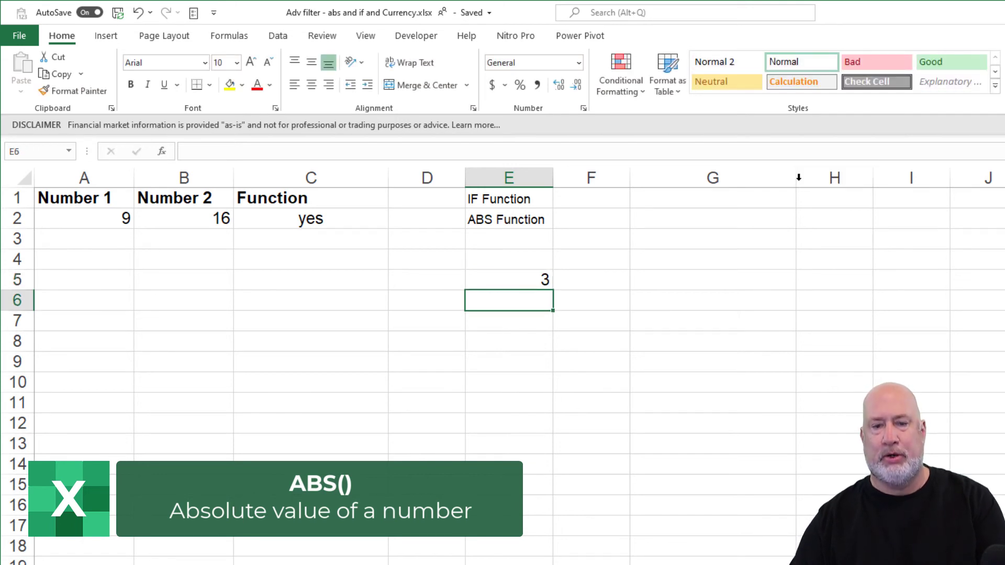
pyautogui.write('-20')
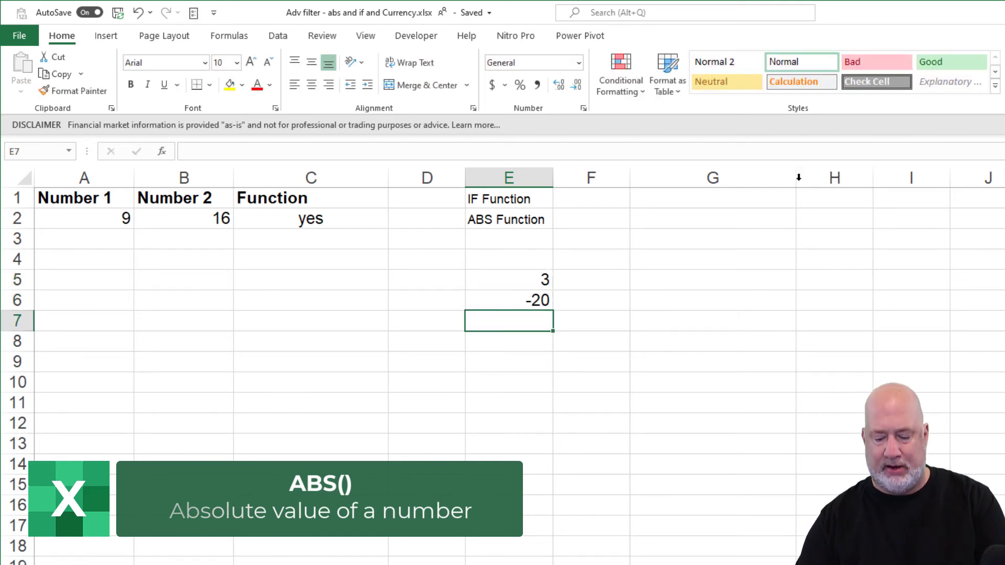
pyautogui.write('=ABS(E6')
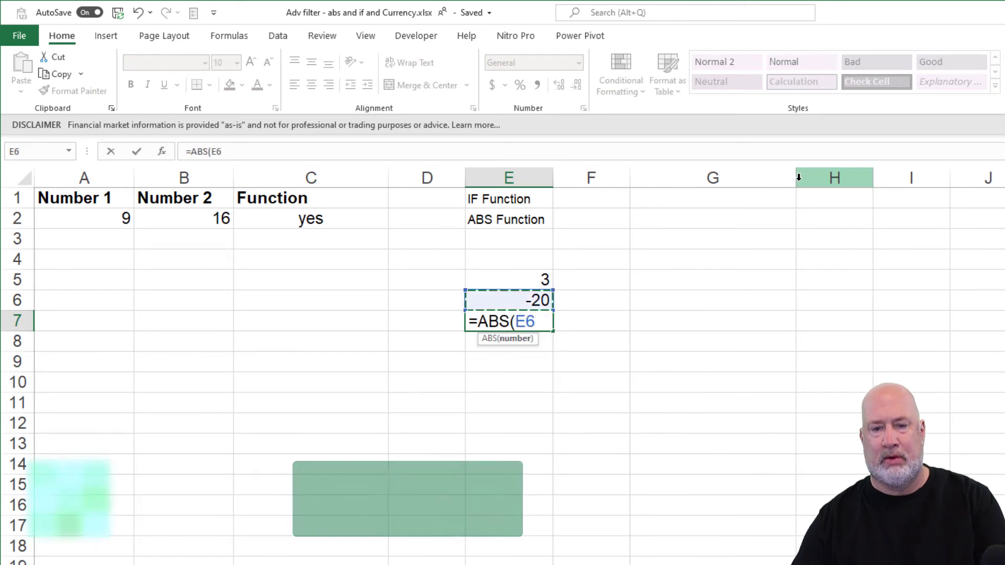
pyautogui.press('Enter')
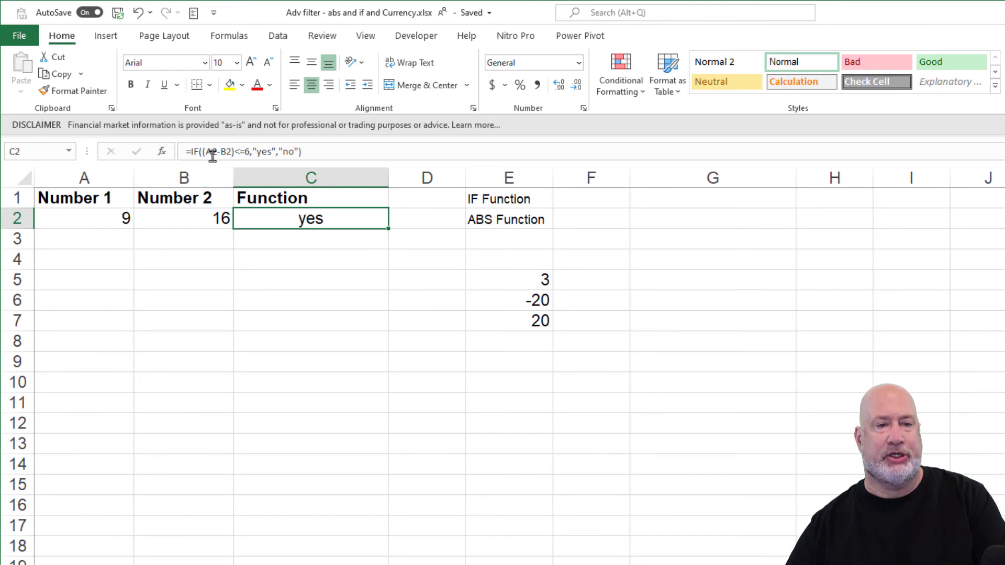
# Wrap the difference in ABS so C2 reads =IF(ABS(A2-B2)<=6,"yes","no")
pyautogui.doubleClick(311, 219)
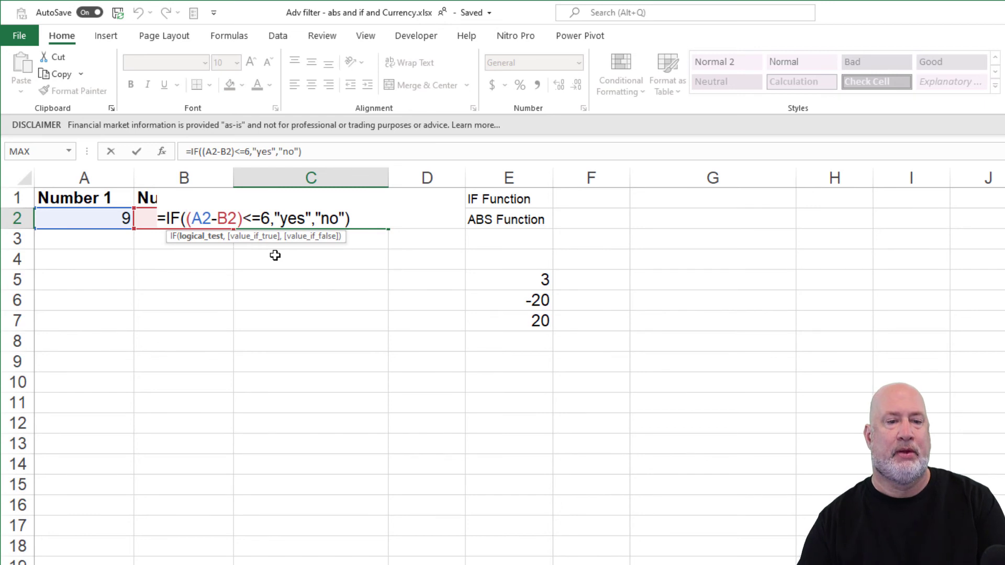
pyautogui.write('ABS')
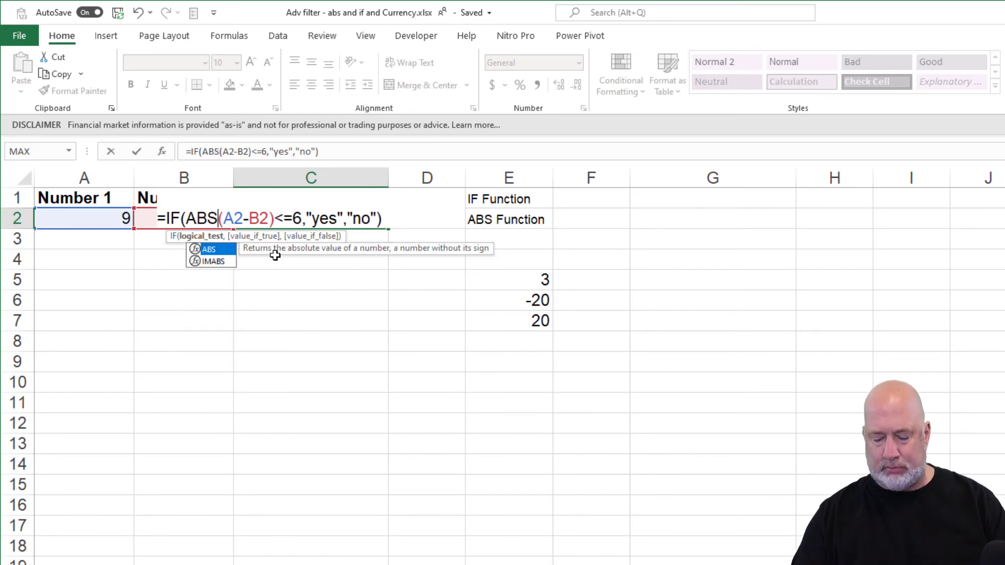
pyautogui.press('Enter')
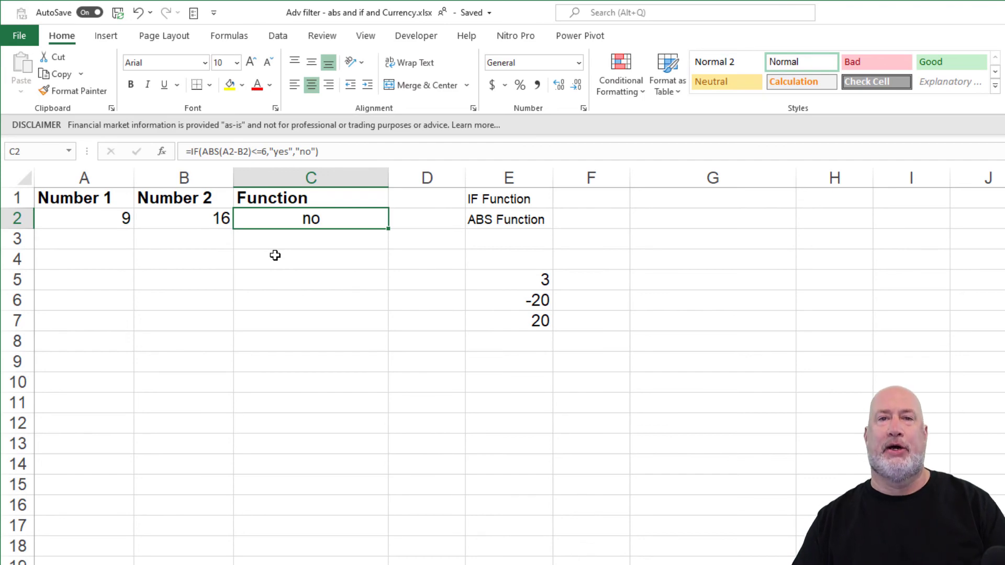